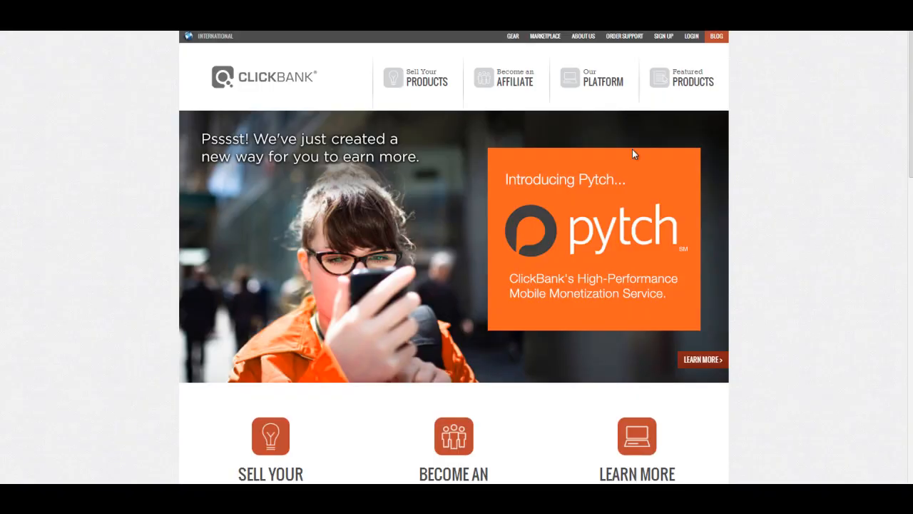
pyautogui.moveTo(545, 35)
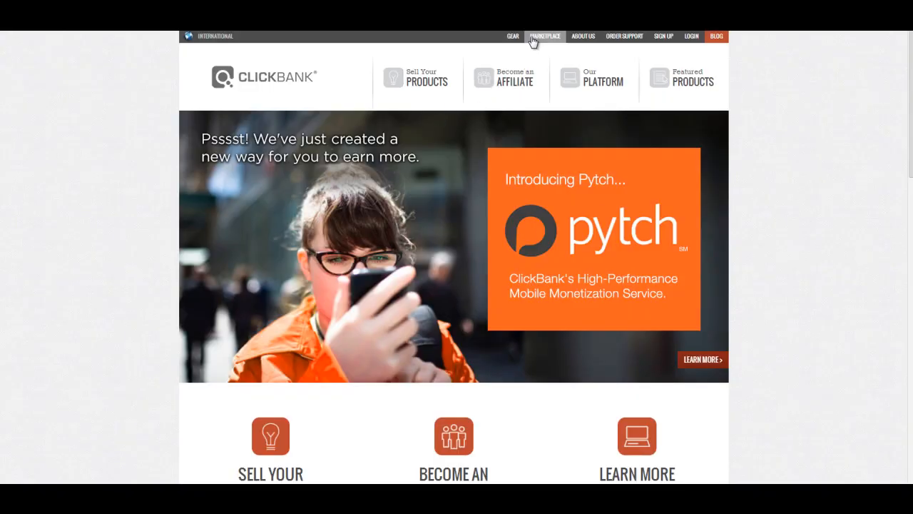
# - Go to the Marketplace from the ClickBank home navigation to see the product categories
pyautogui.click(545, 37)
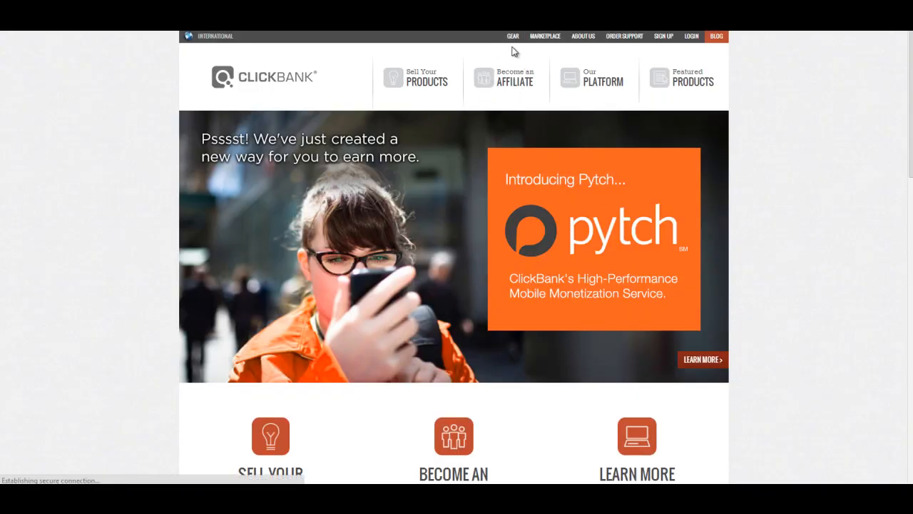
pyautogui.click(545, 36)
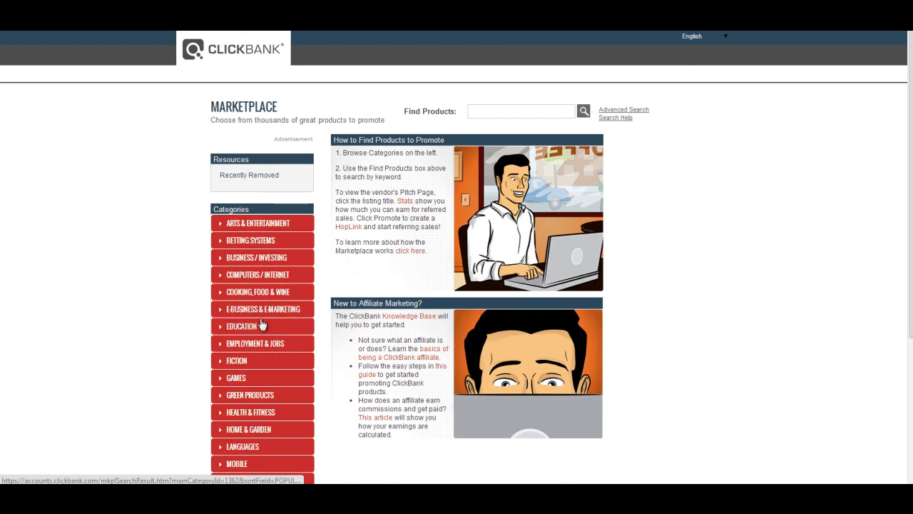